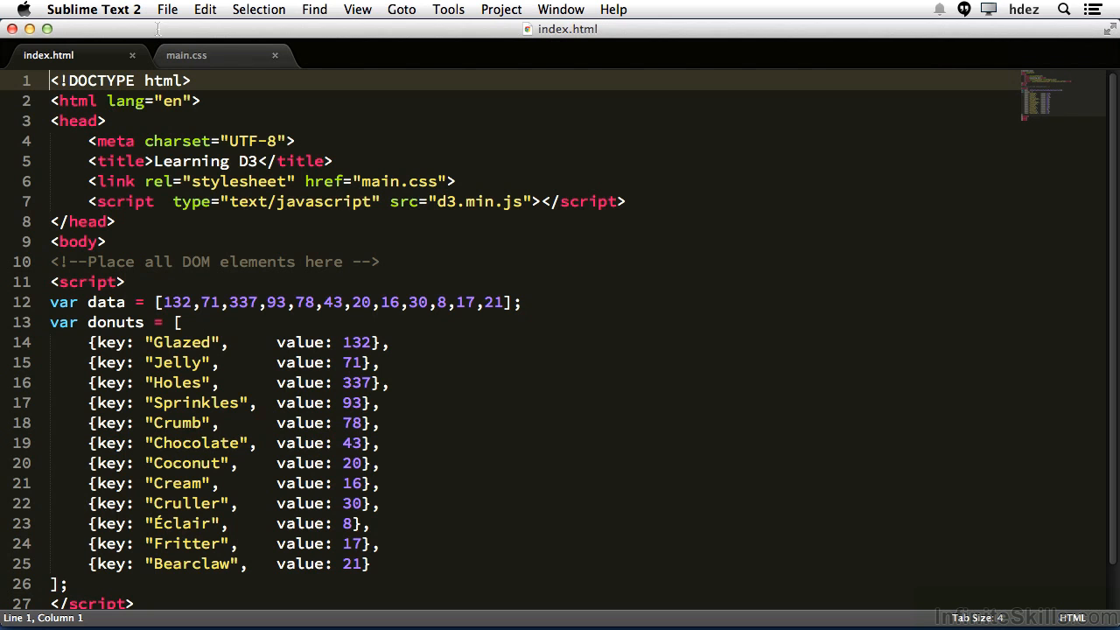
Step: Add var dataMinValue = d3.min(data); below the data array and start a console.log for it
click(525, 301)
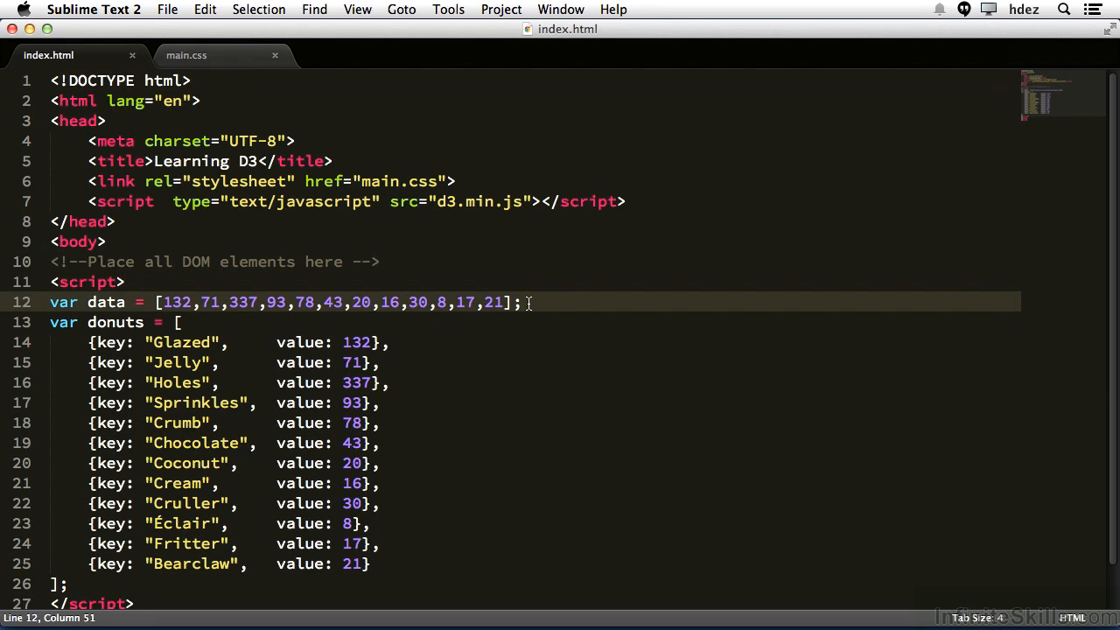
key(Return)
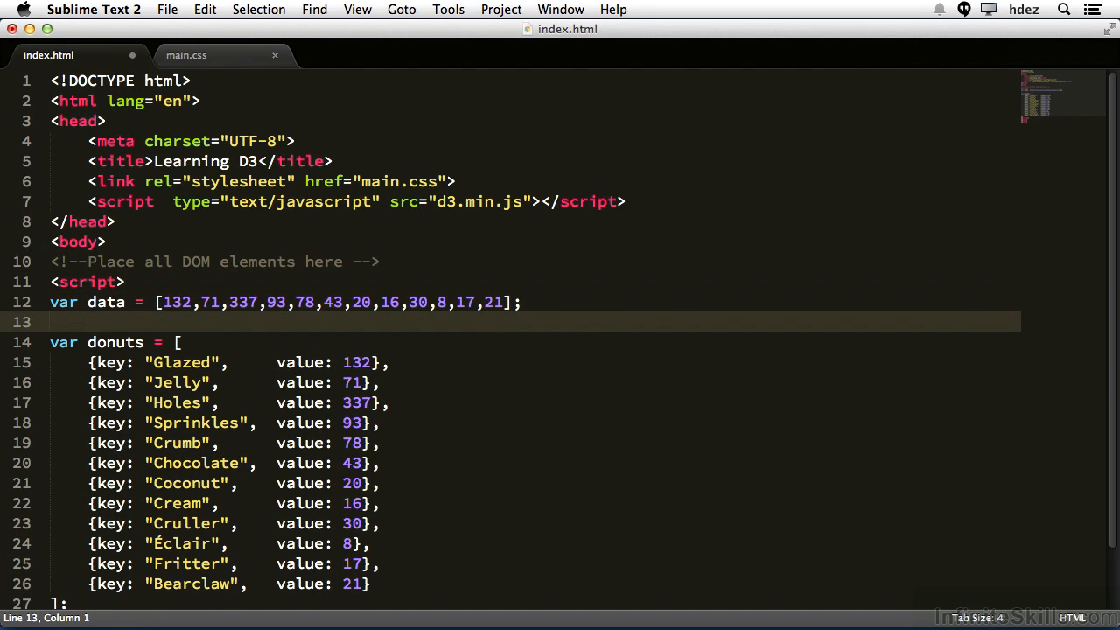
text(var)
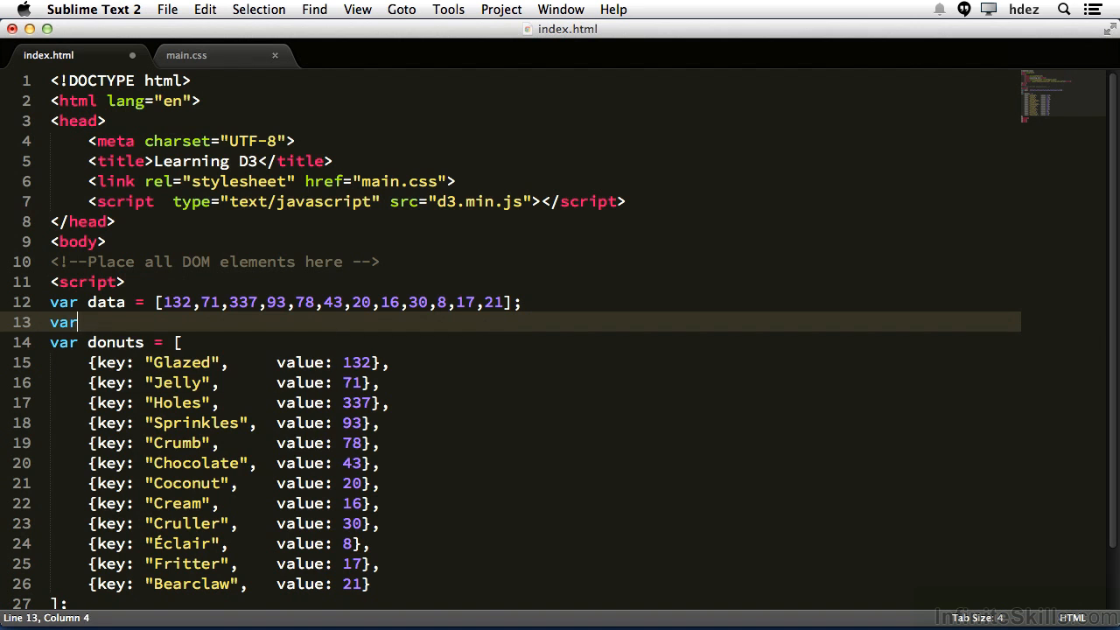
text(dataMinVa)
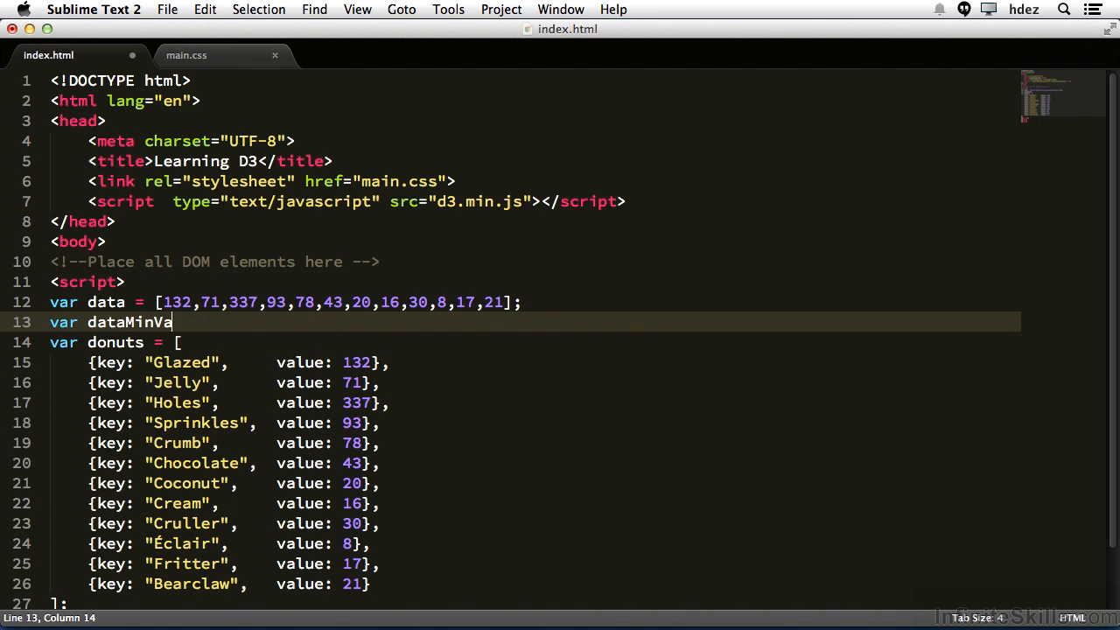
text(lue =)
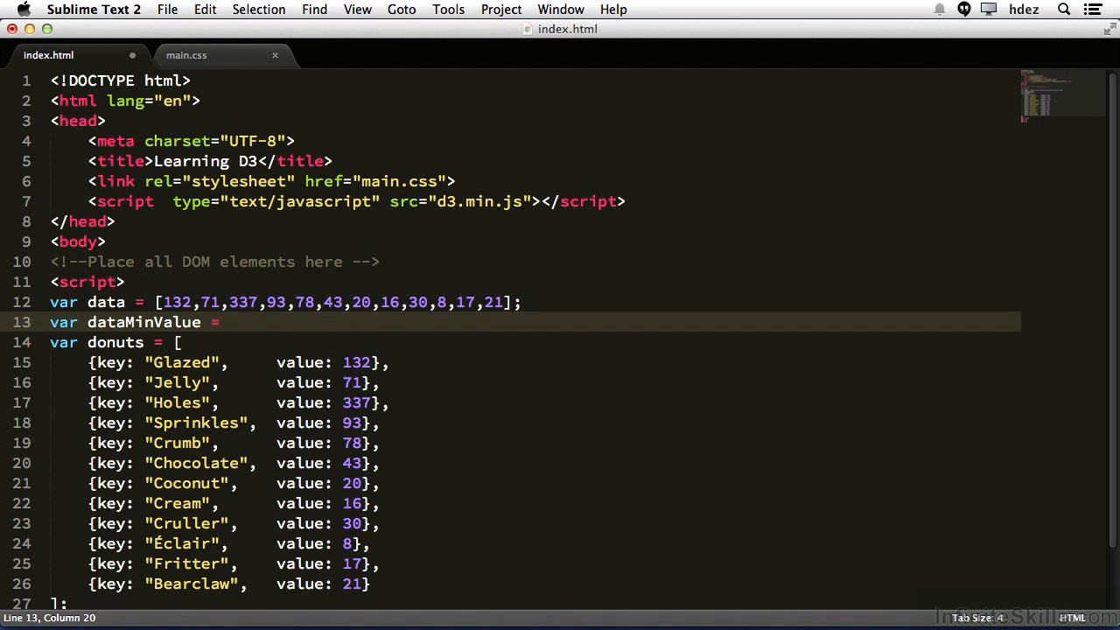
text(d3)
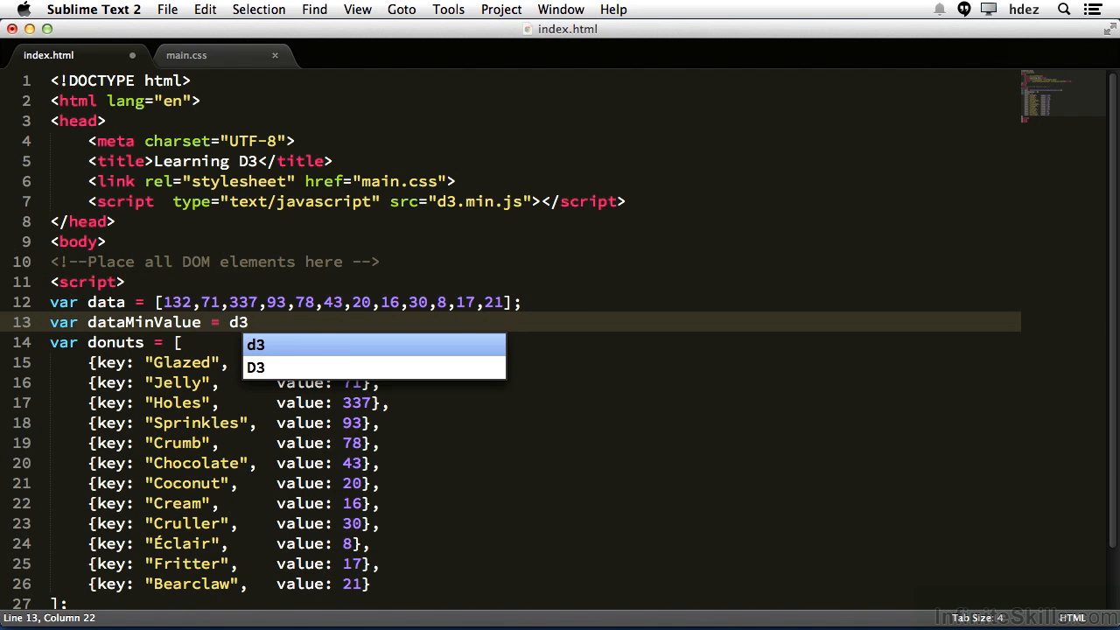
text(.min();)
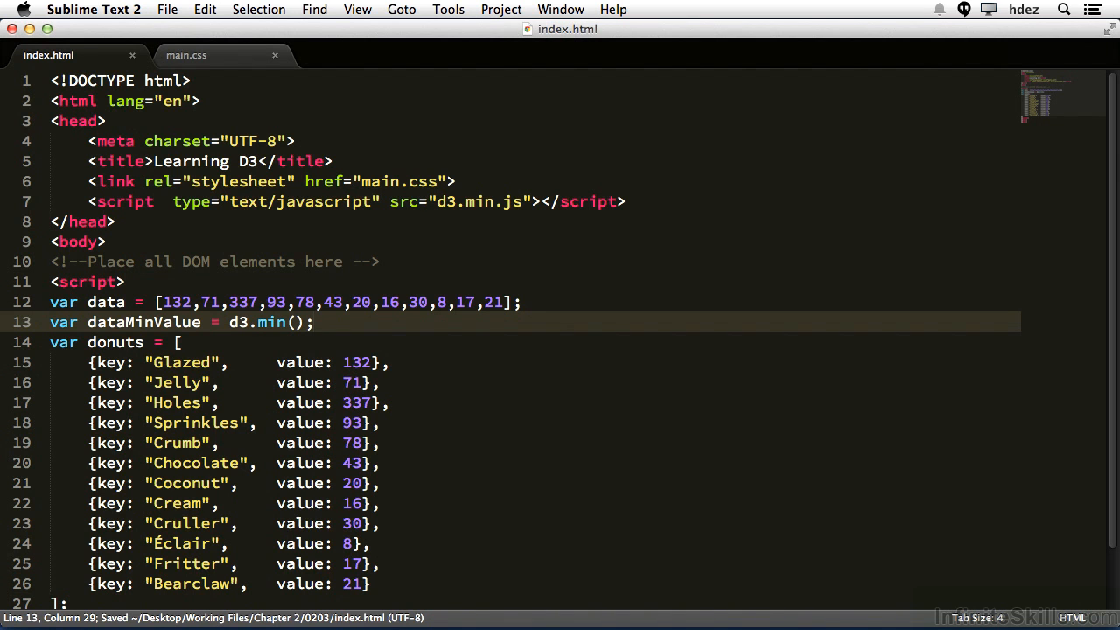
text(data)
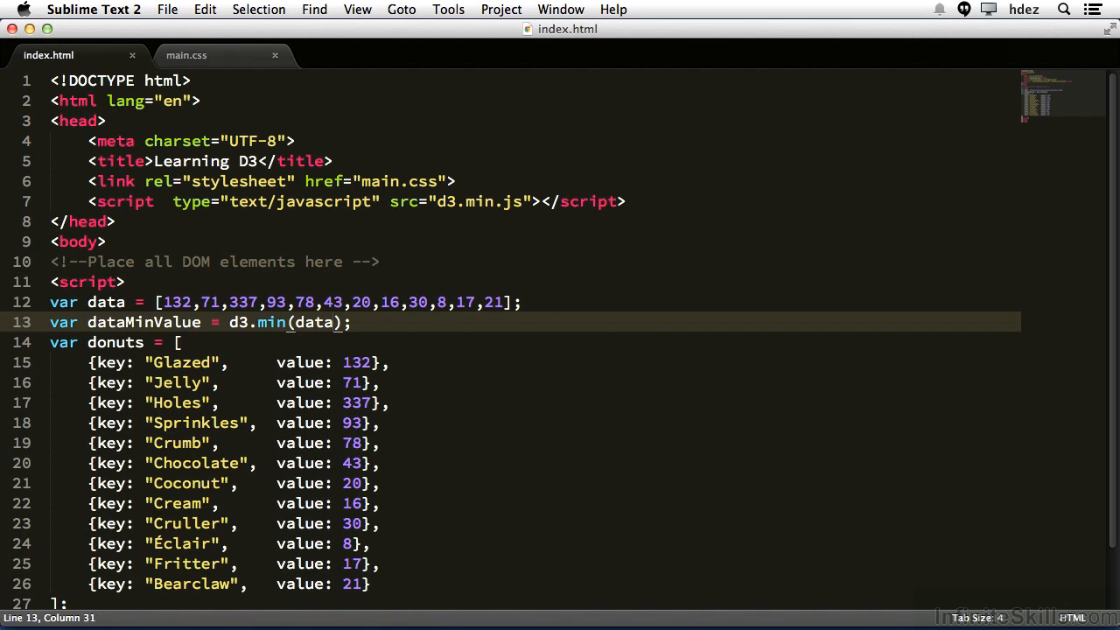
text(cons)
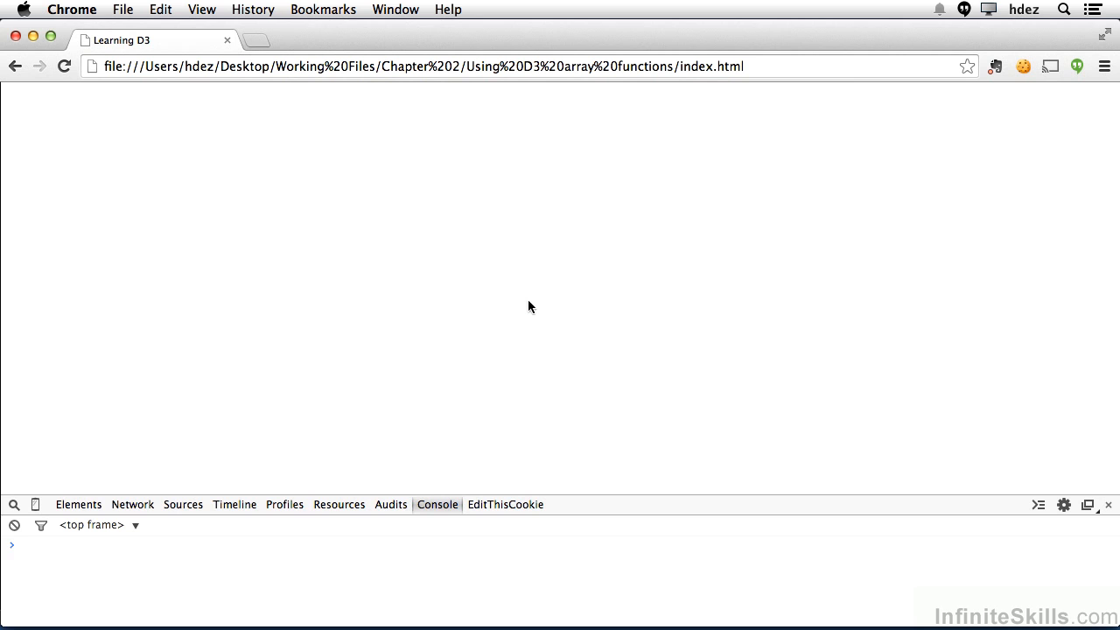
Step: Reload the Learning D3 page so the console prints the data minimum
key(Return)
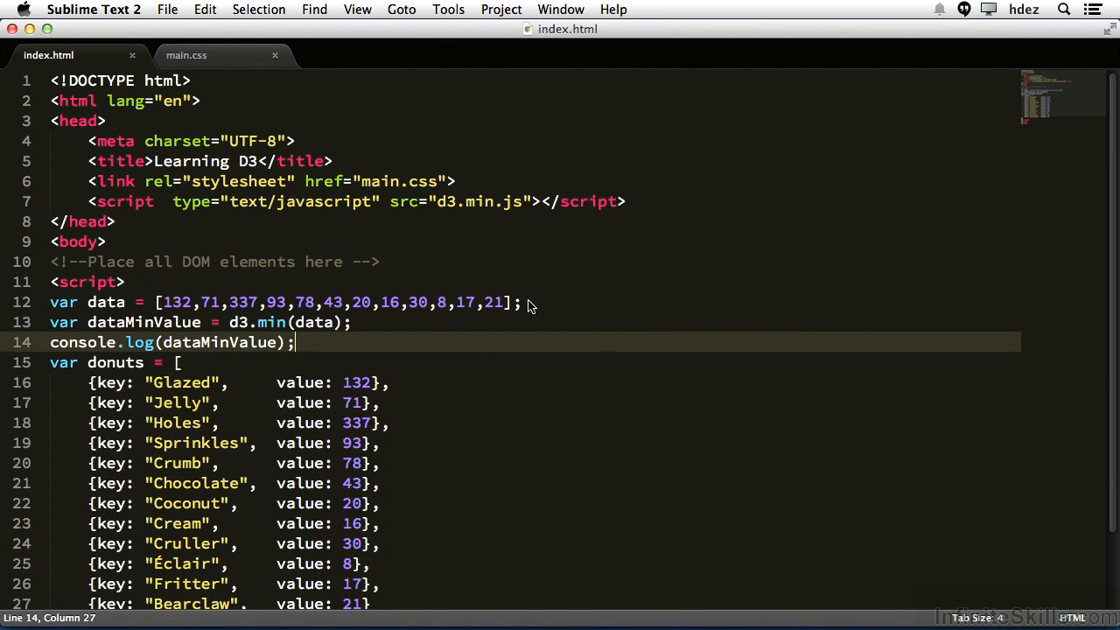
Step: Add var dataMaxValue = d3.max(data); and append dataMaxValue to the console.log arguments
click(352, 322)
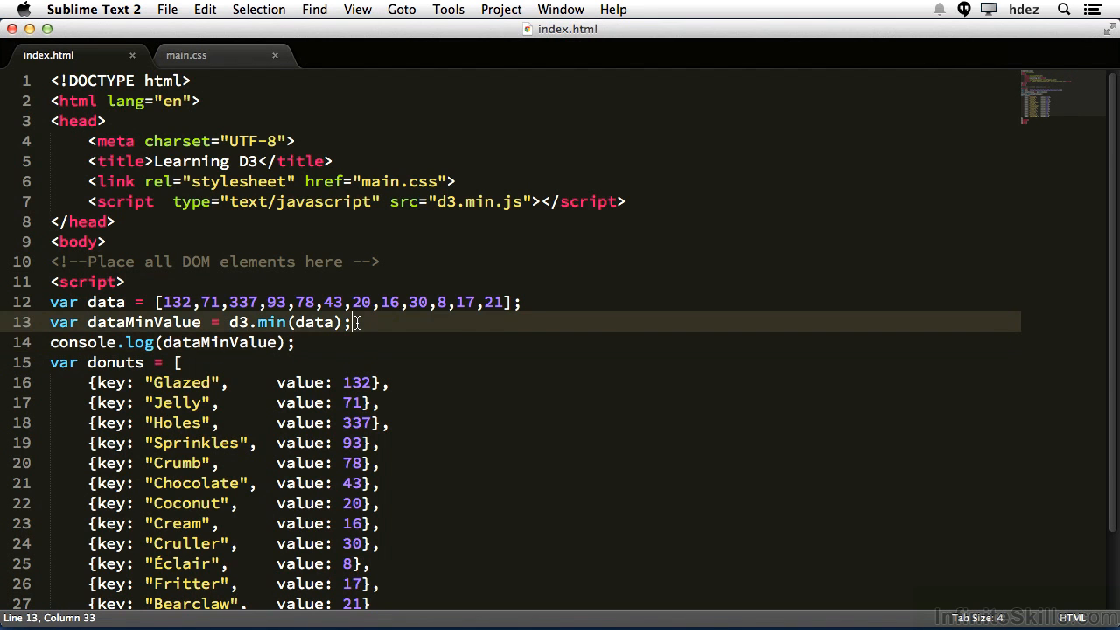
key(Return)
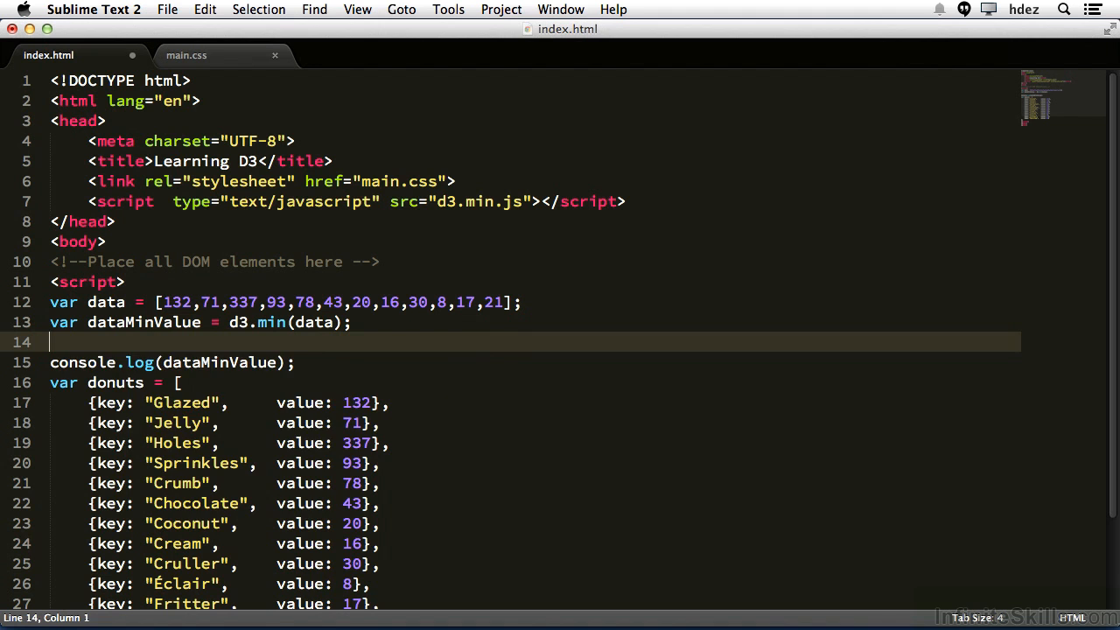
text(var dataMax)
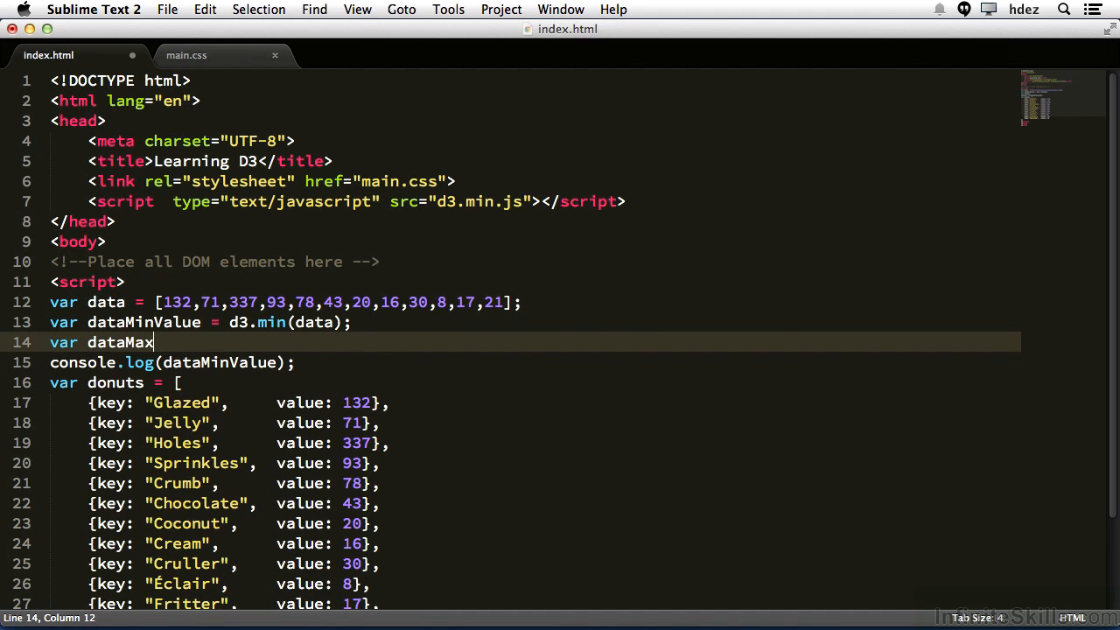
text(Value = d)
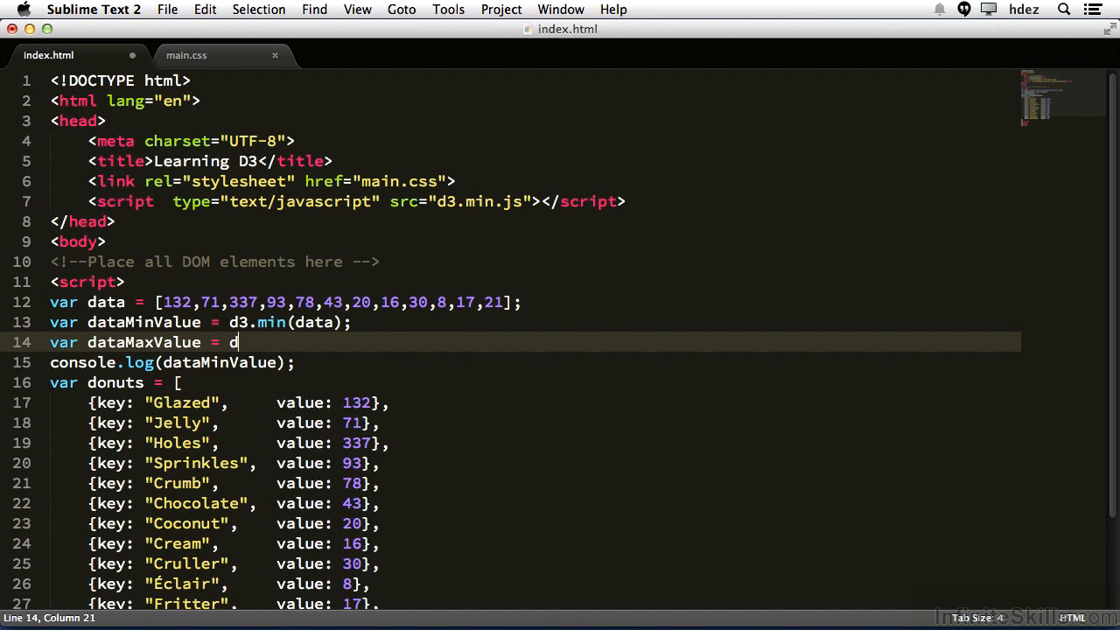
text(3.max())
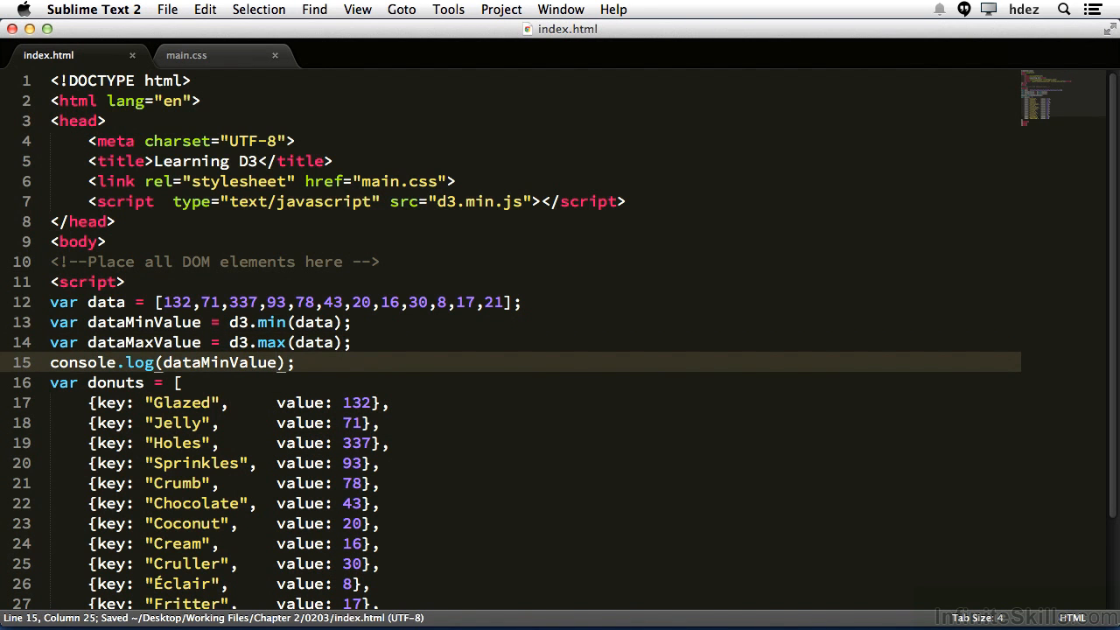
text(, dataMaxValue)
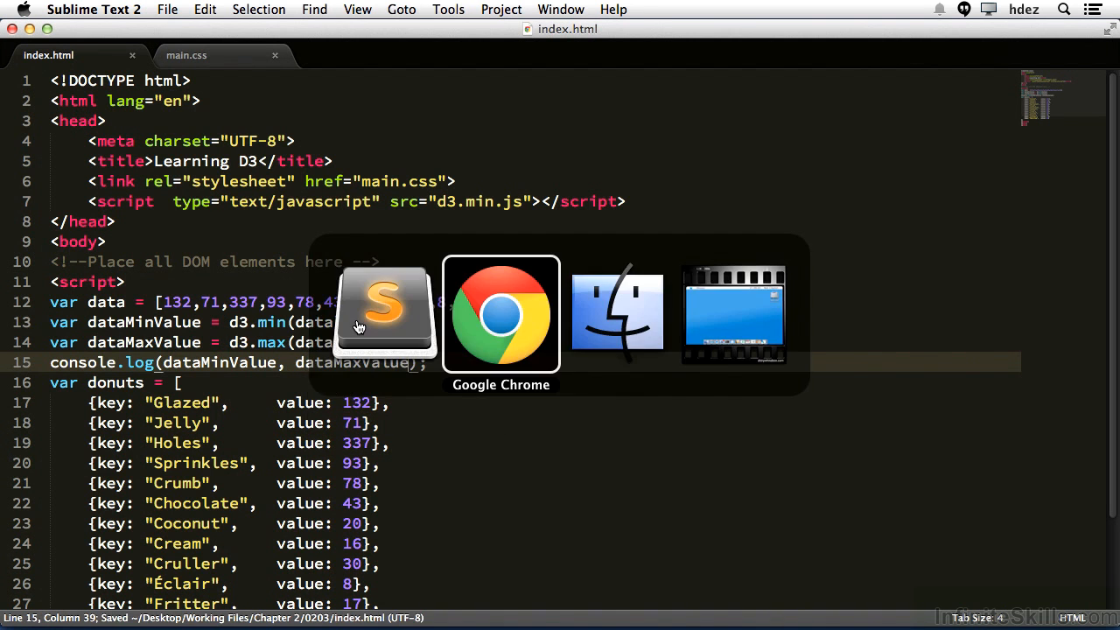
Step: Reload the page so the console prints the data array's minimum and maximum
click(500, 313)
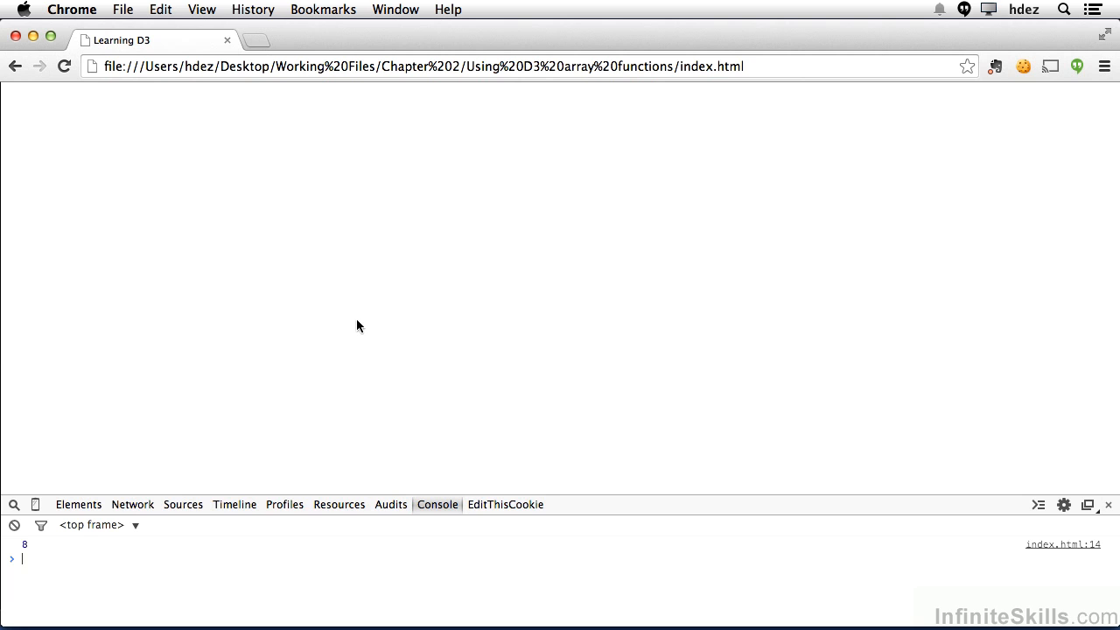
key(Return)
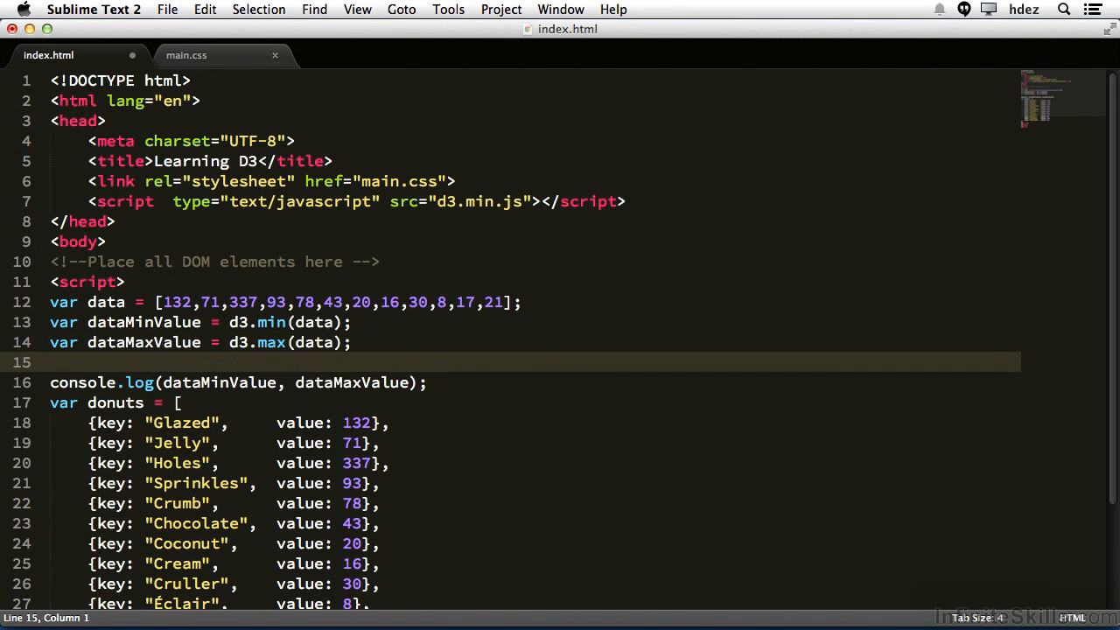
Step: Add var dataLoHiValue = d3.extent(data); and append dataLoHiValue to the console.log arguments
text(var dataLoHiValue)
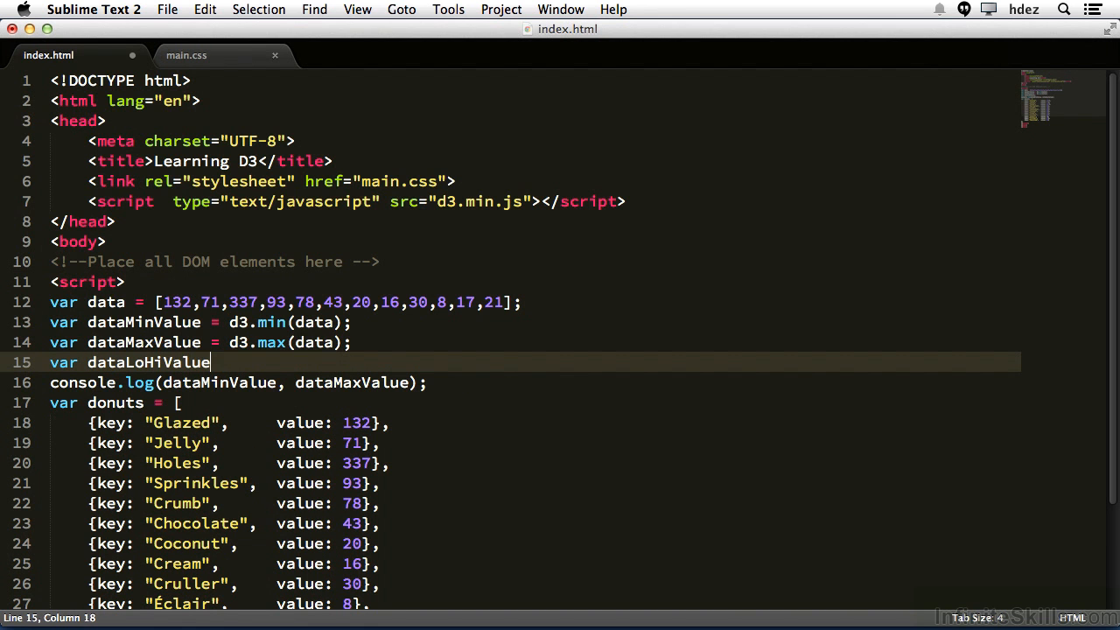
text(= d3.extent)
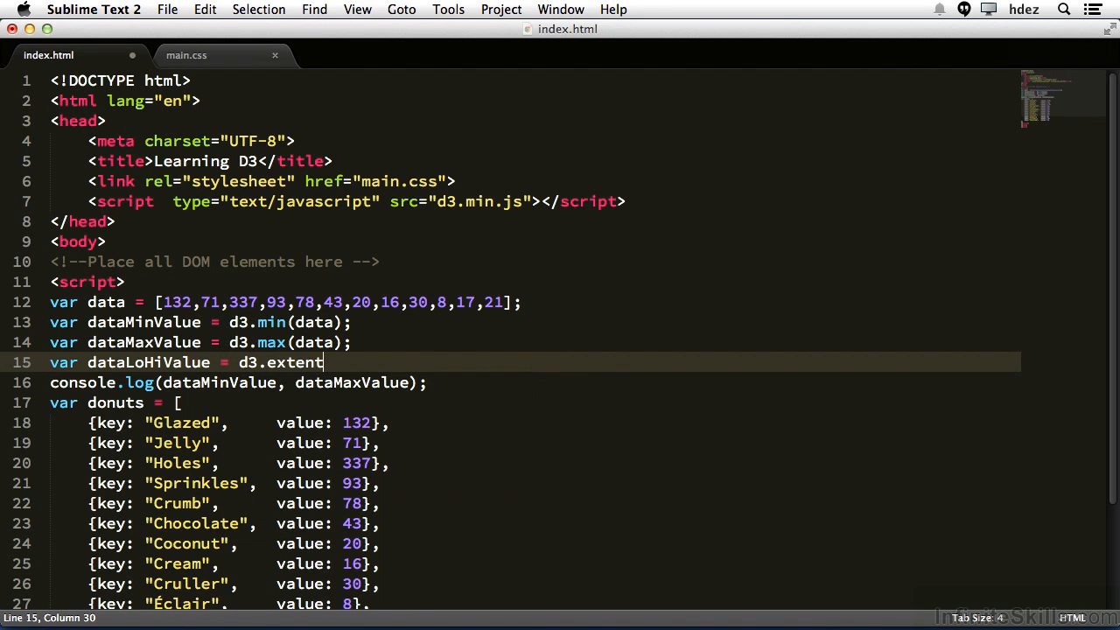
text((data);)
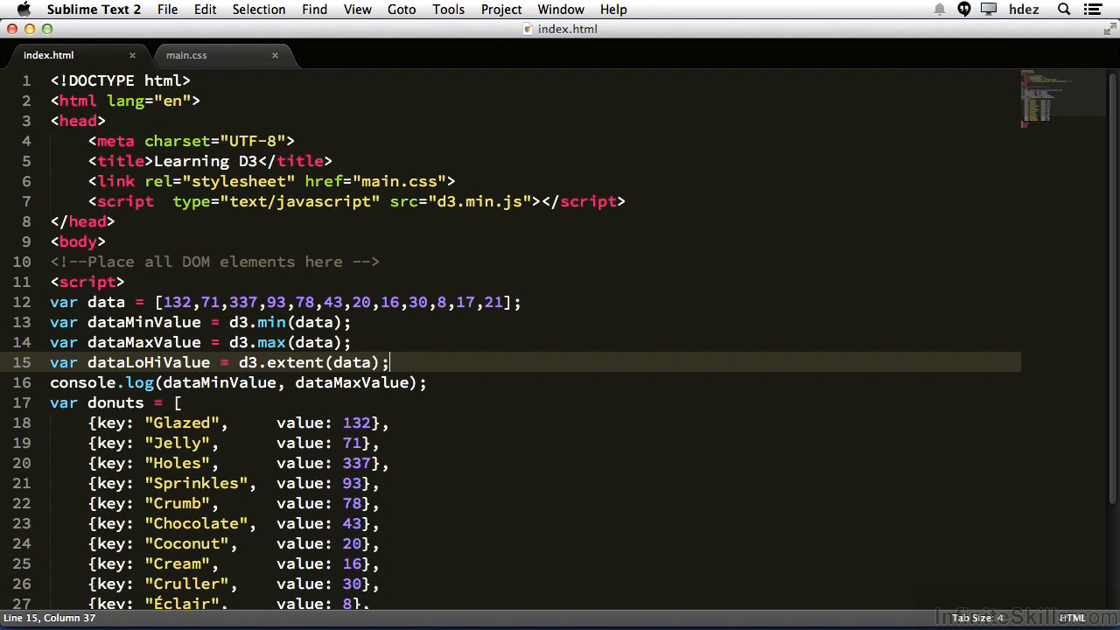
click(406, 382)
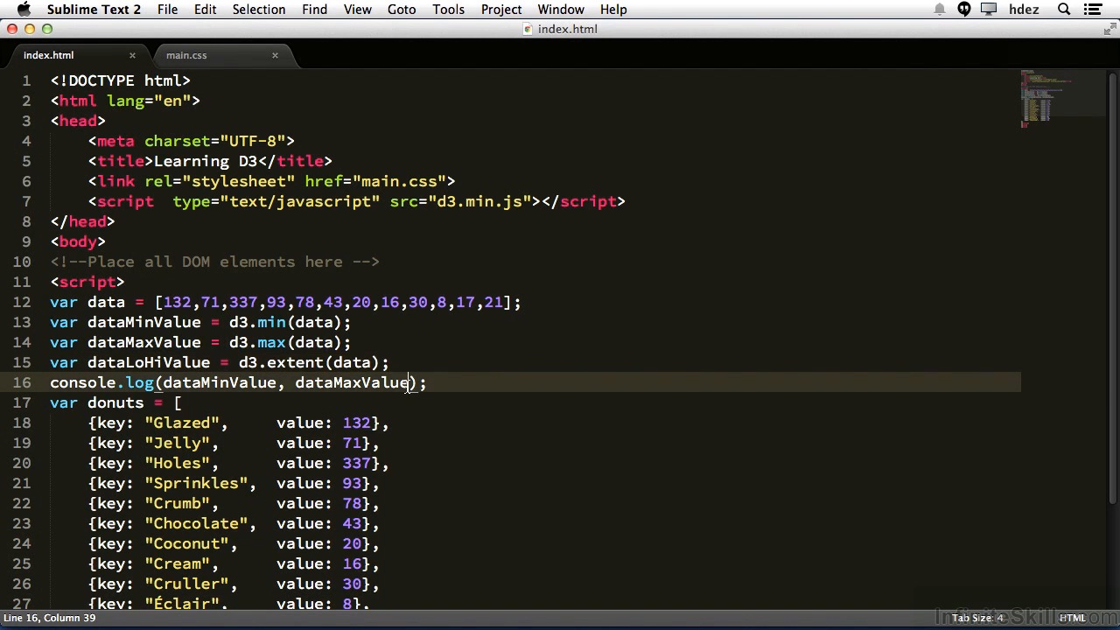
text(, dataLoHiValue)
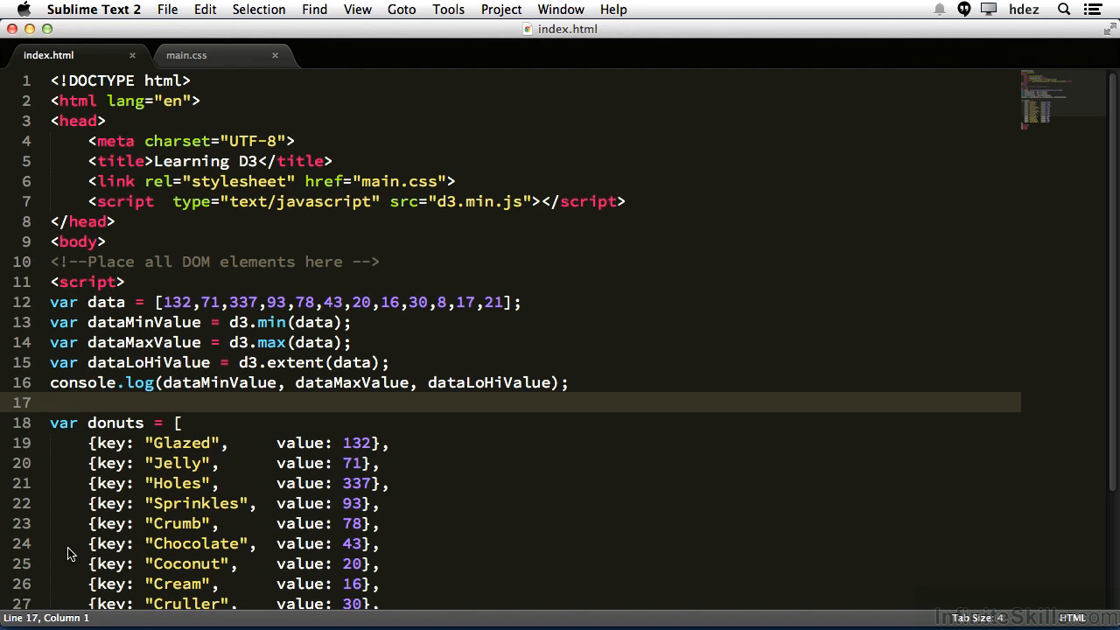
Step: Below the donuts array start var donutsMinValue = d3.min(donuts, ...)
click(51, 401)
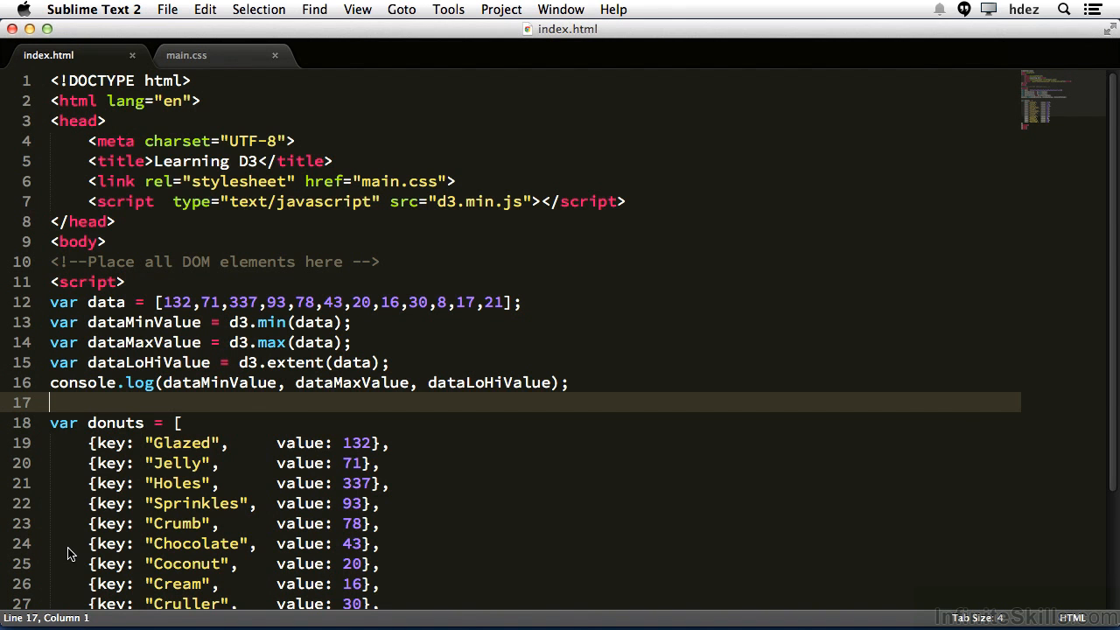
scroll(down, 3)
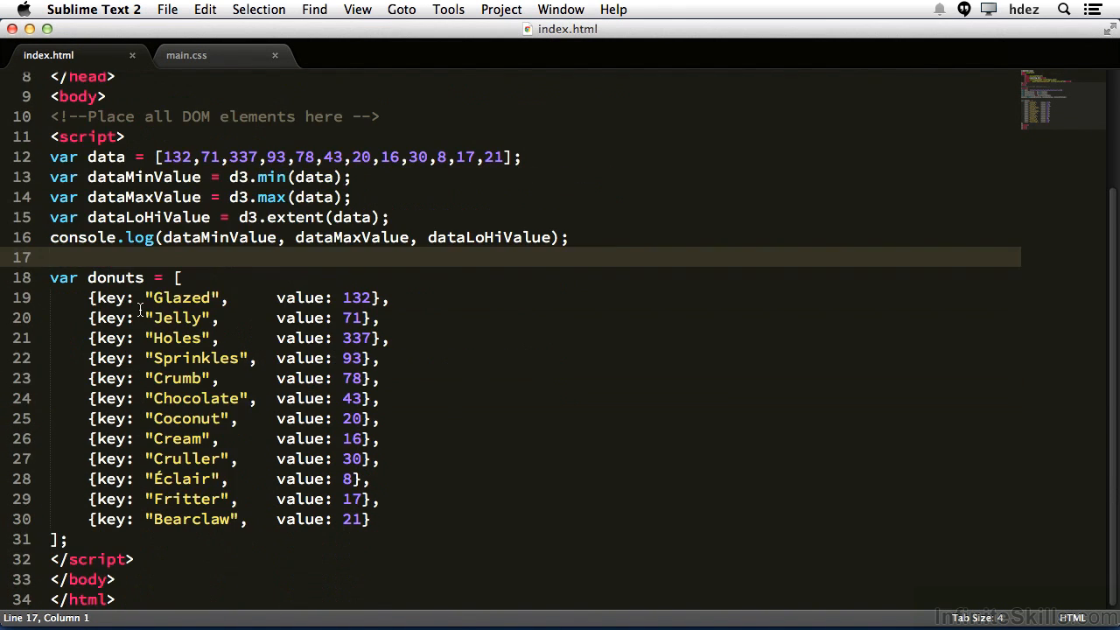
mouse_move(130, 448)
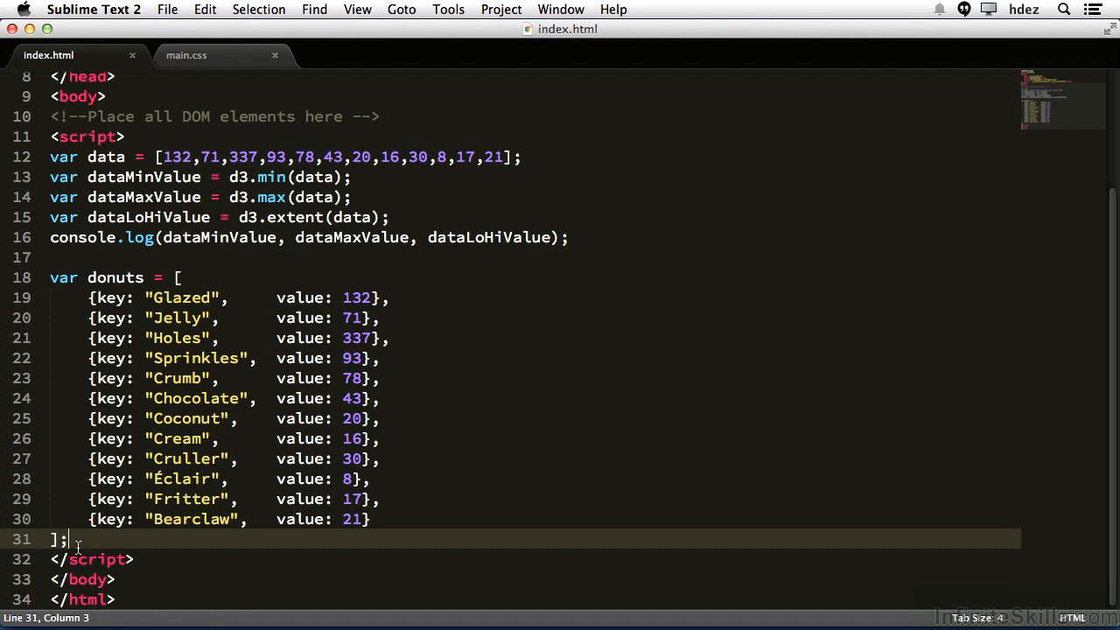
text(var donutsMinValue =)
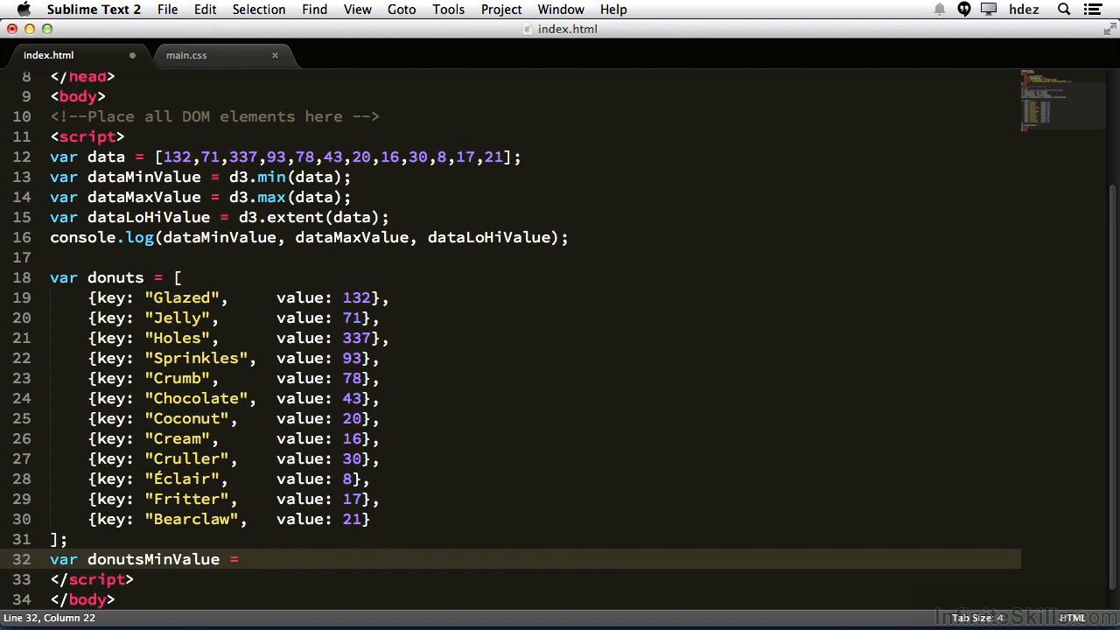
text(d3.min)
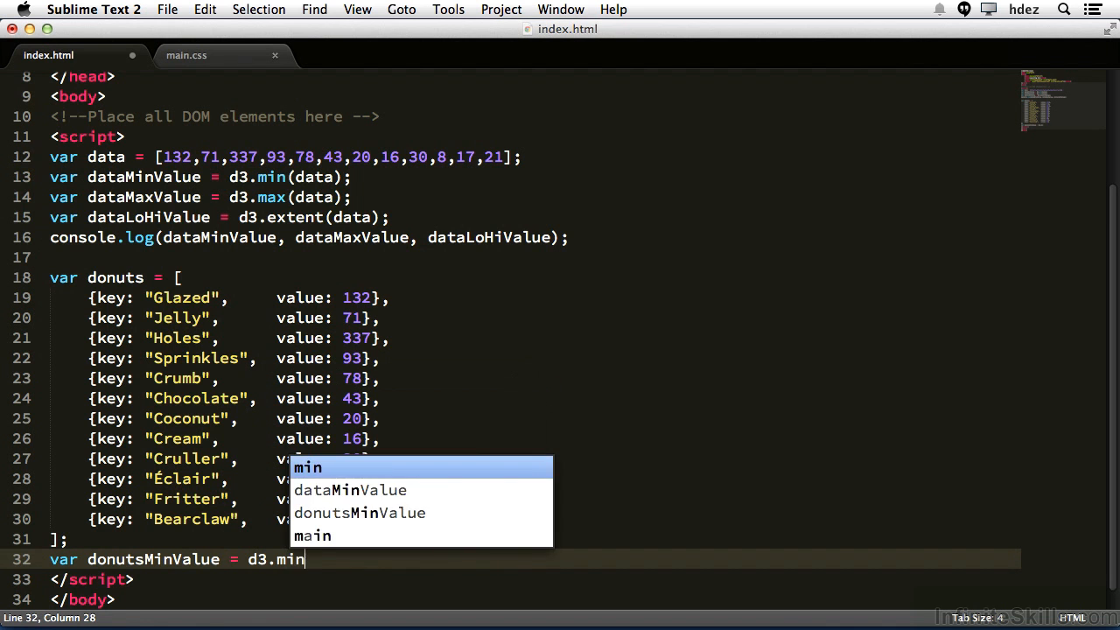
text((donuts);)
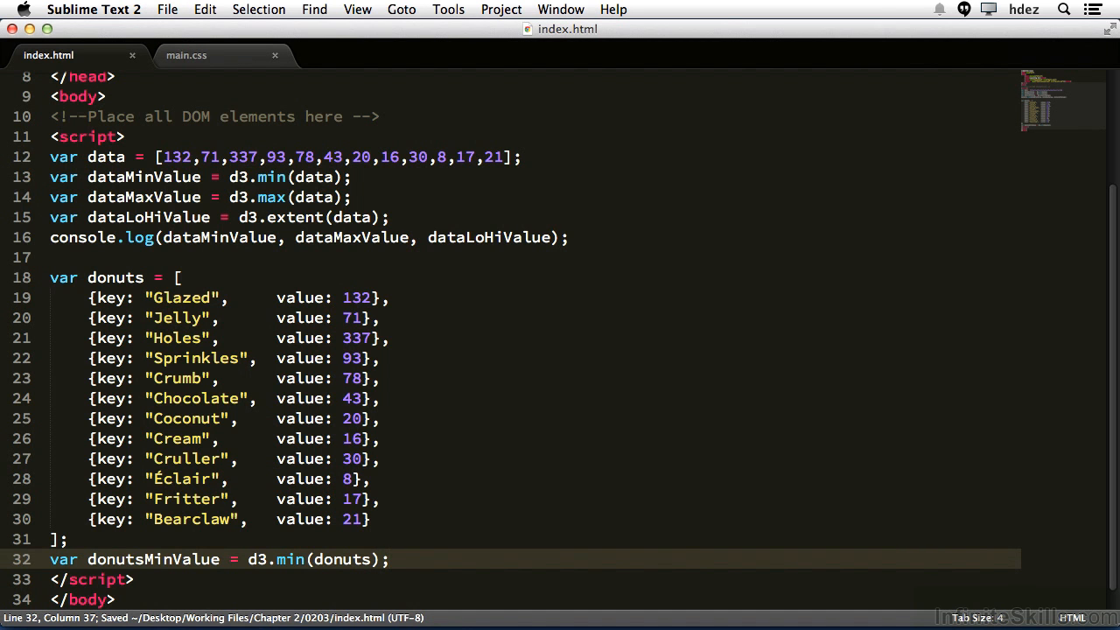
text(,)
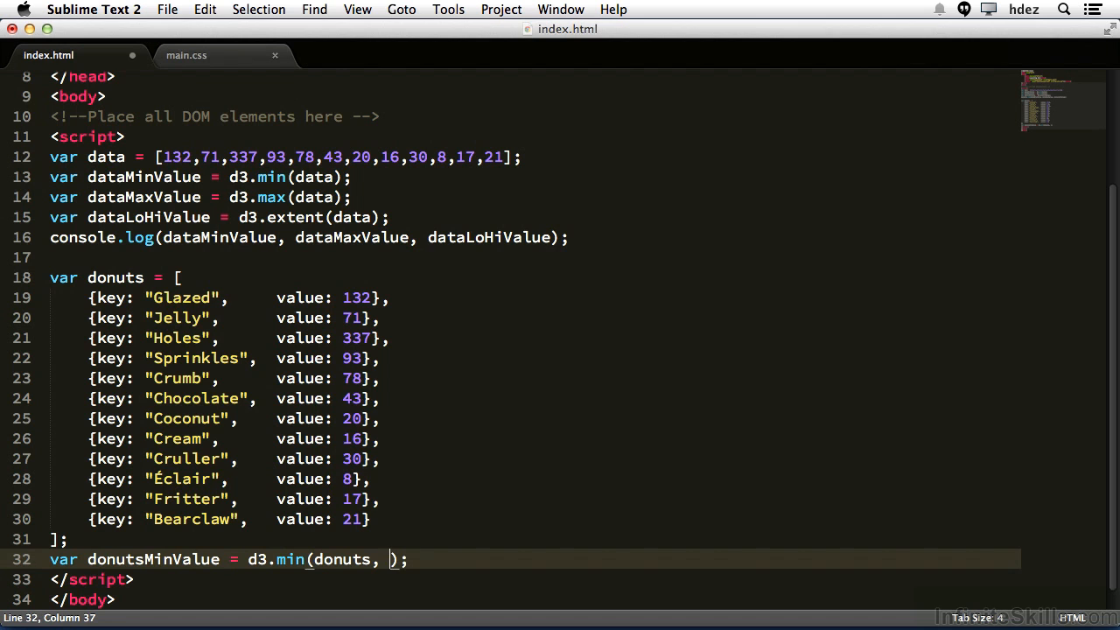
Step: Complete the accessor function(d){ return d.value; } and select the data console.log line for copying
text(function)
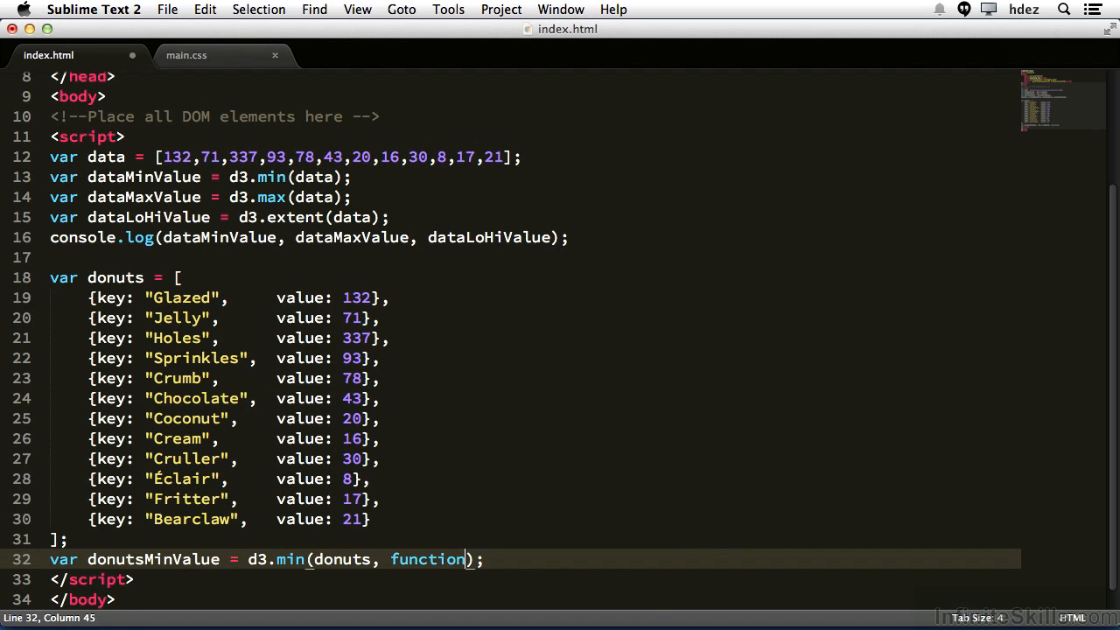
text((){})
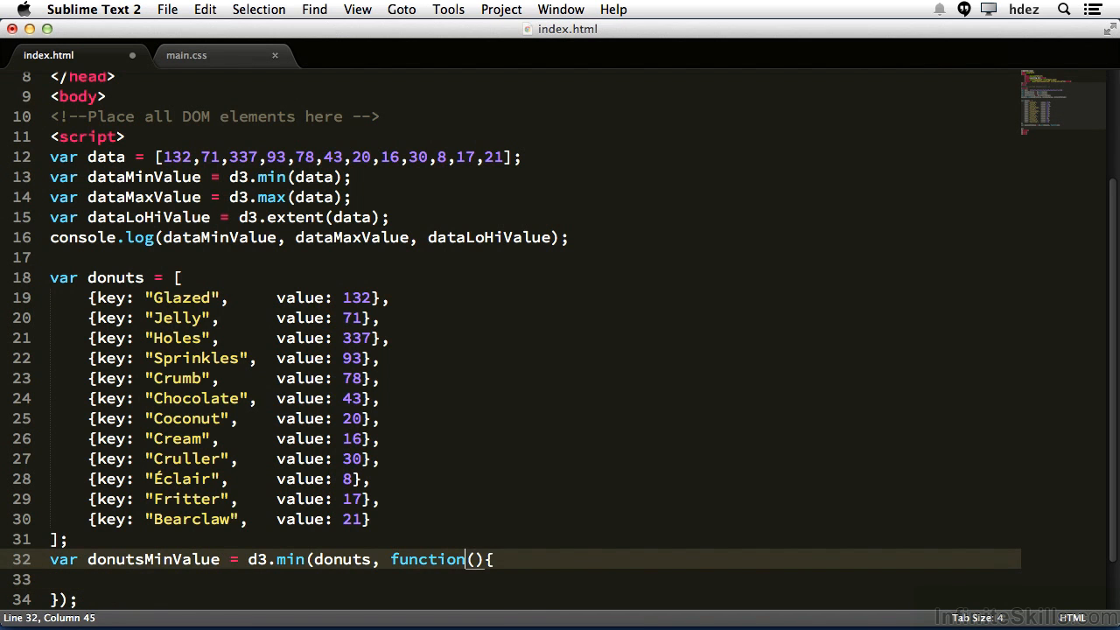
text(d)
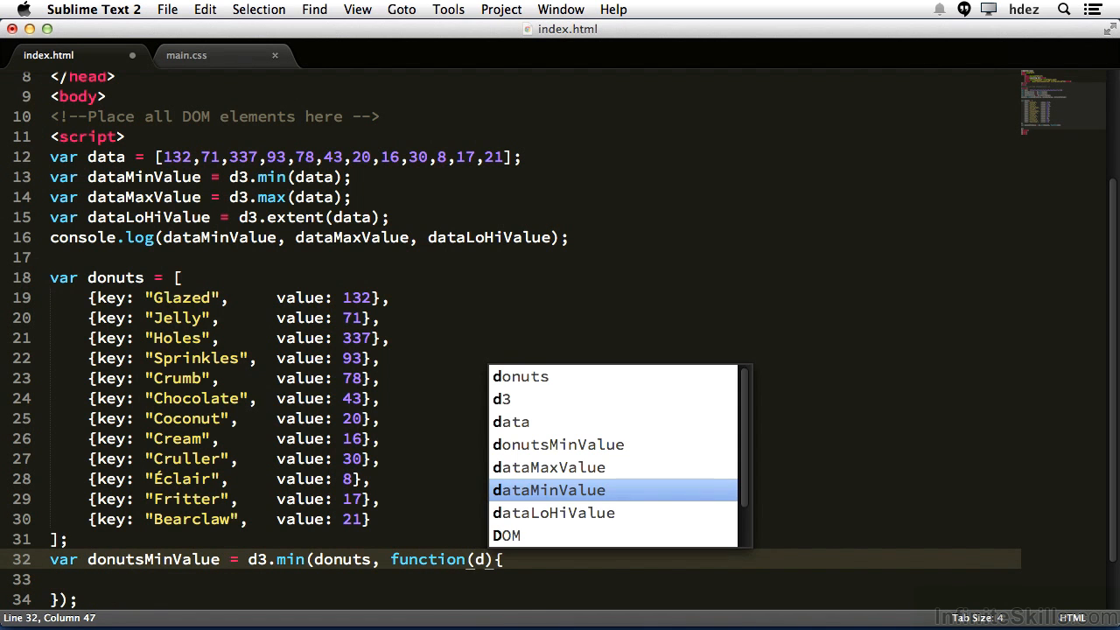
key(escape)
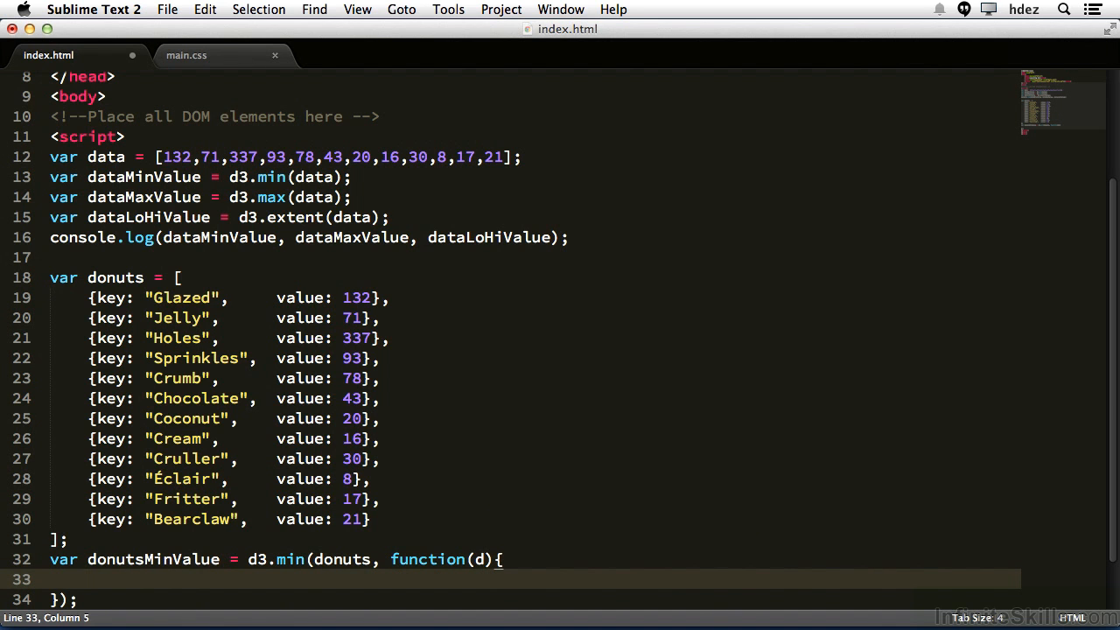
text(return)
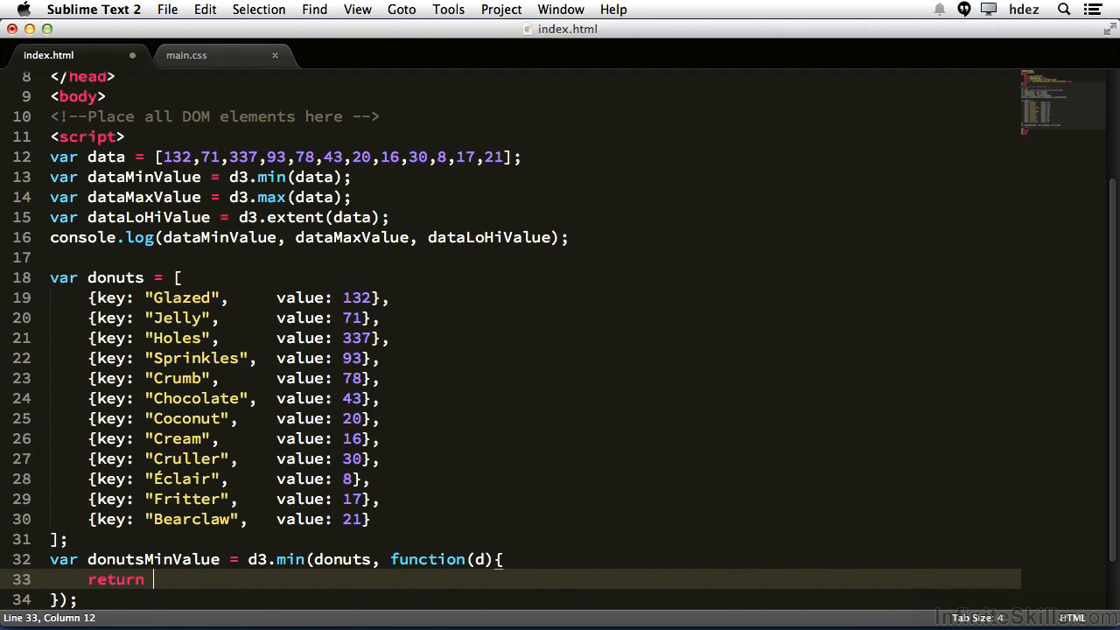
text(d.value;)
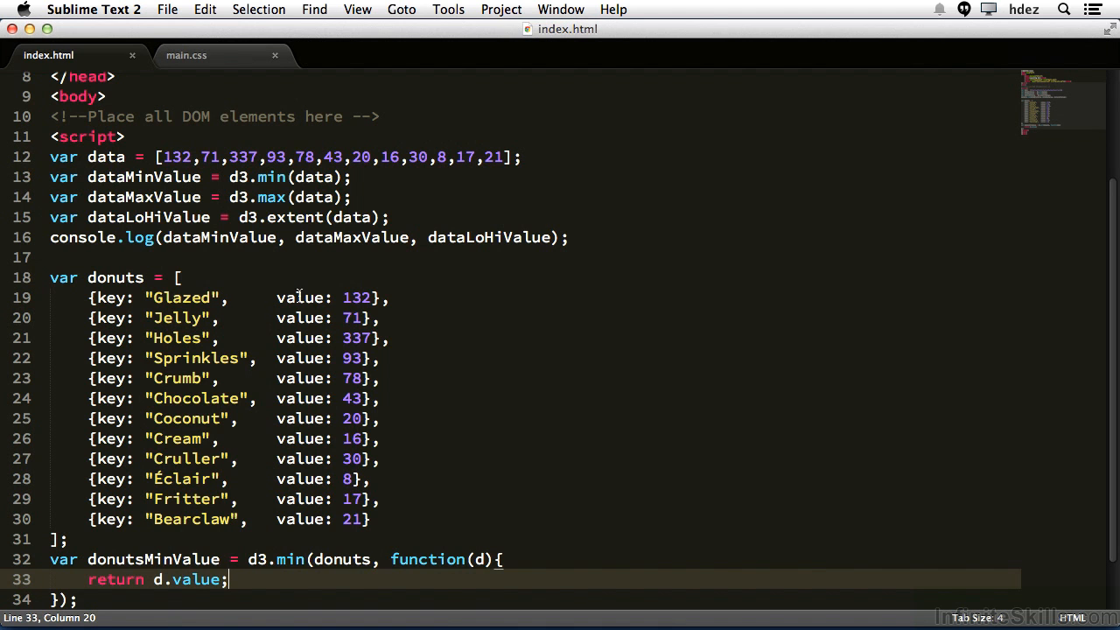
double_click(301, 298)
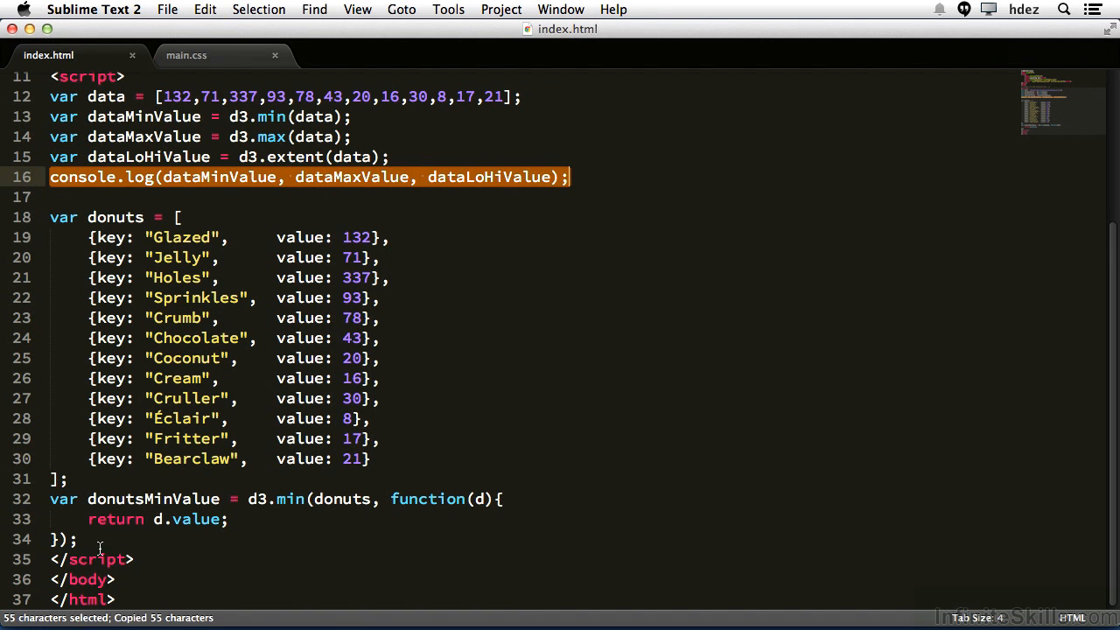
Step: Comment out the data log, add donutsMaxValue with d3.max and log donutsMinValue, donutsMaxValue
key(cmd+v)
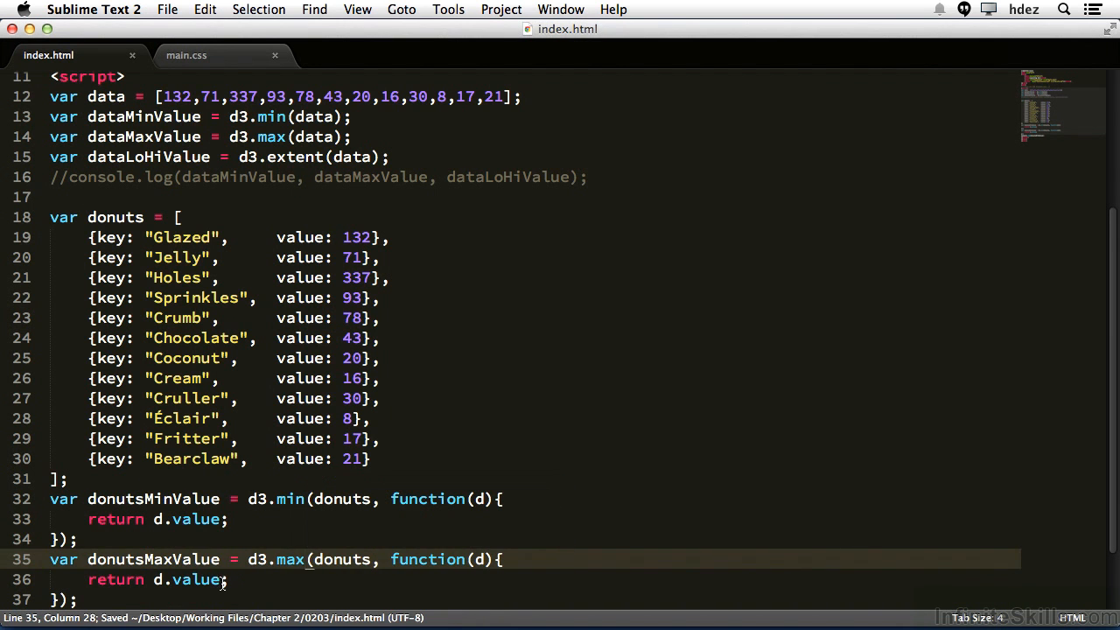
double_click(196, 579)
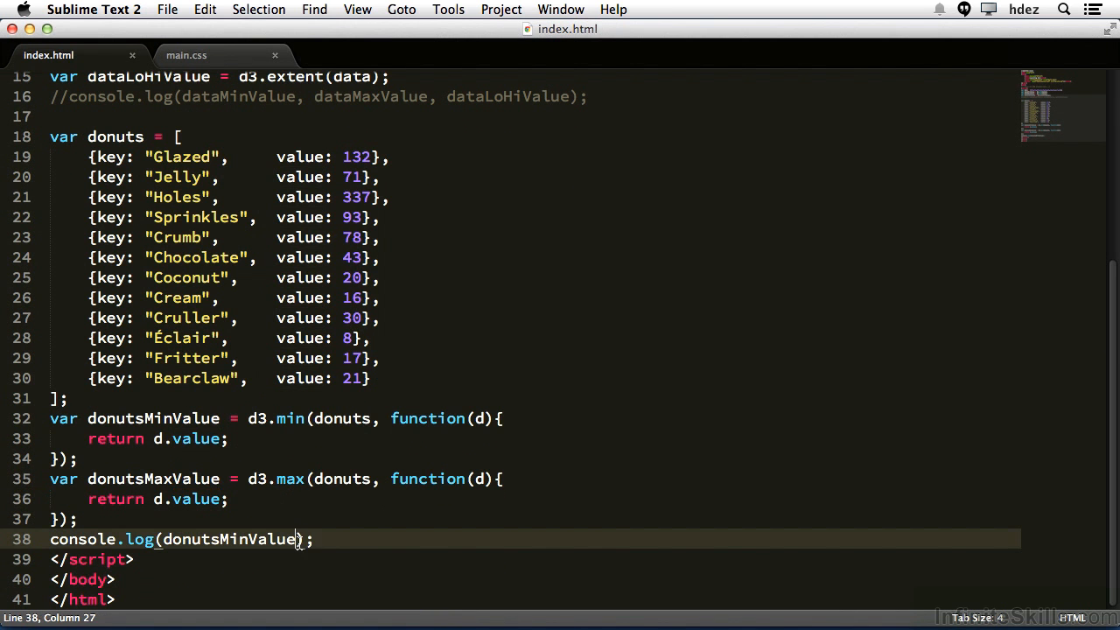
text(, donutsMaxValu)
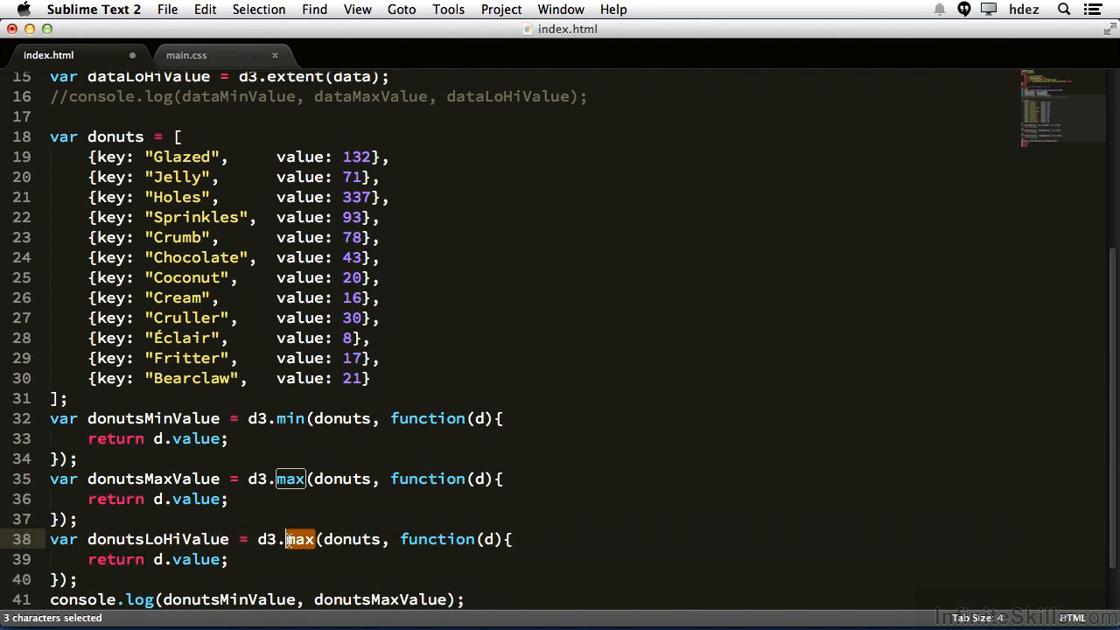
Step: Rename the copied block to donutsLoHiValue using d3.extent and append it to the donuts log
text(extent)
click(257, 600)
text(, )
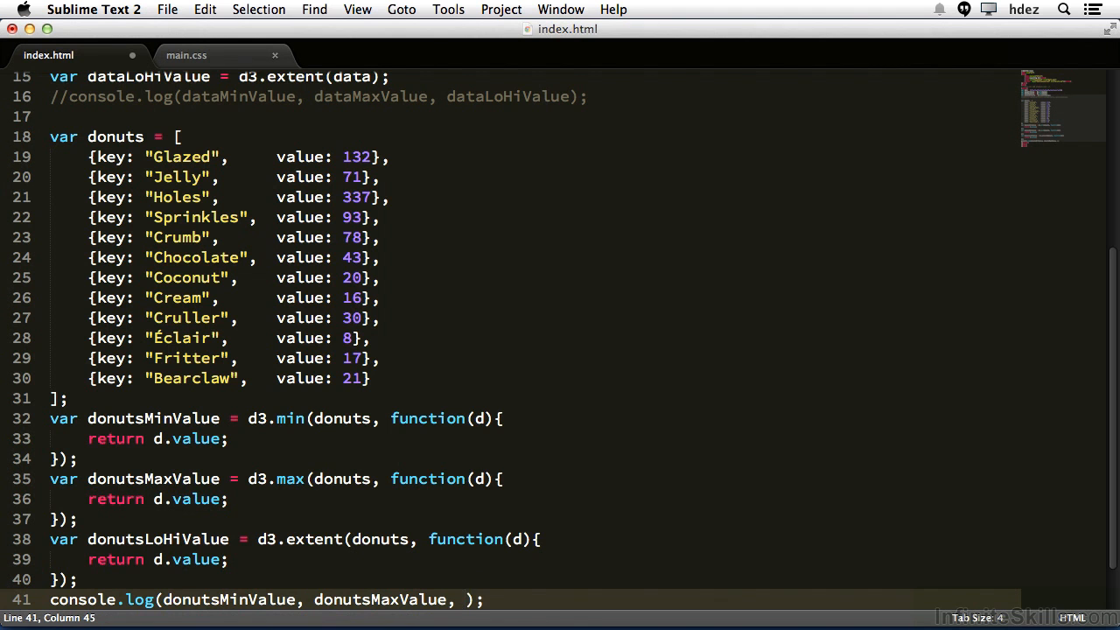
text(donutsLo)
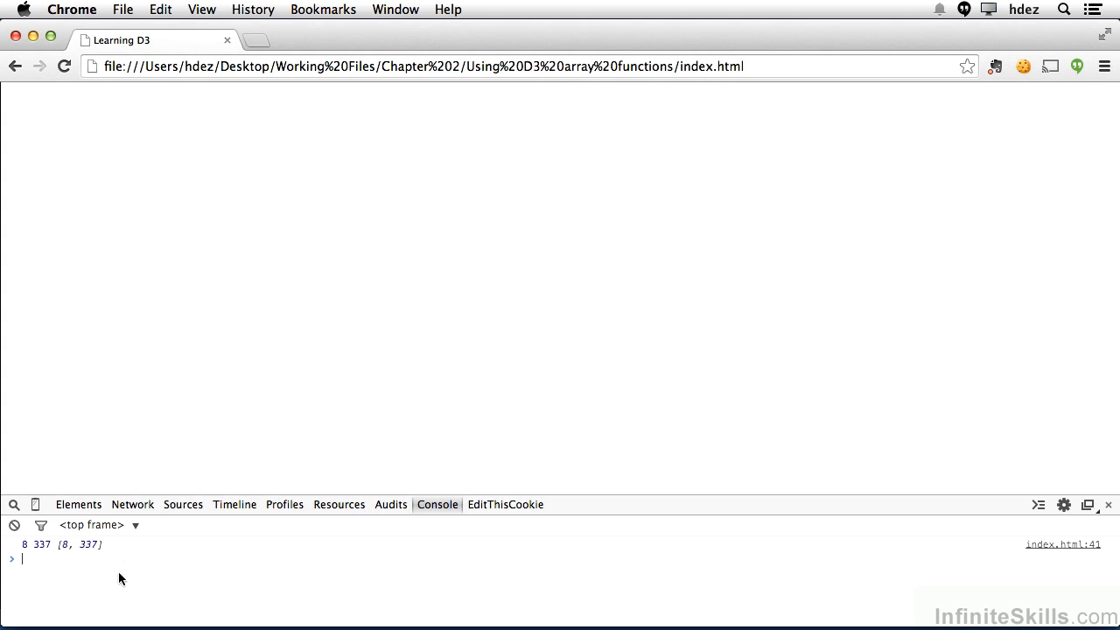
mouse_move(61, 553)
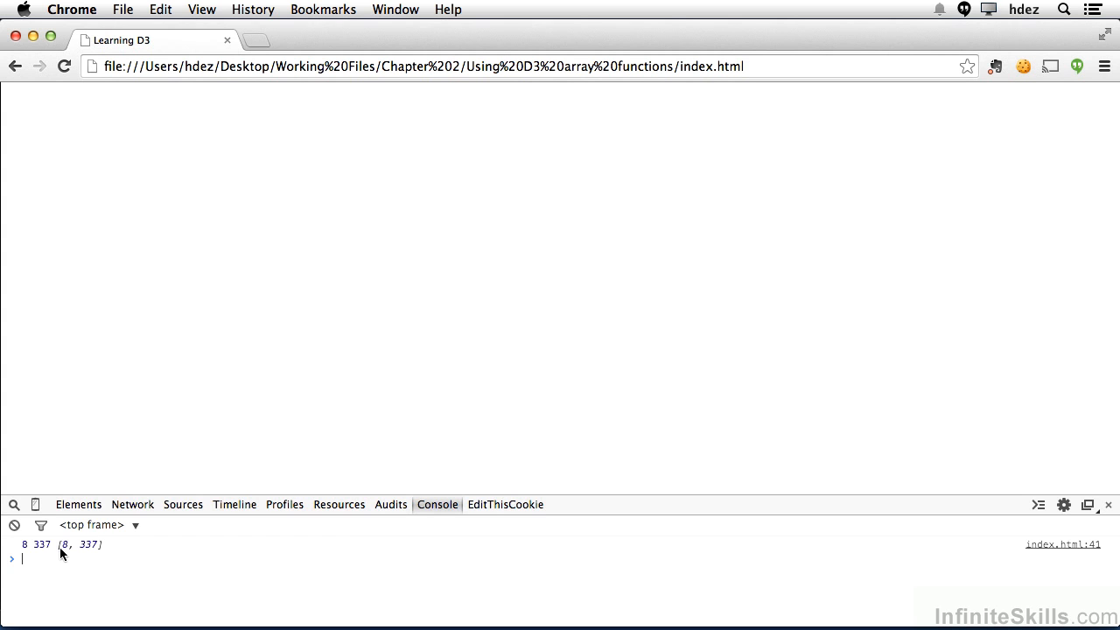